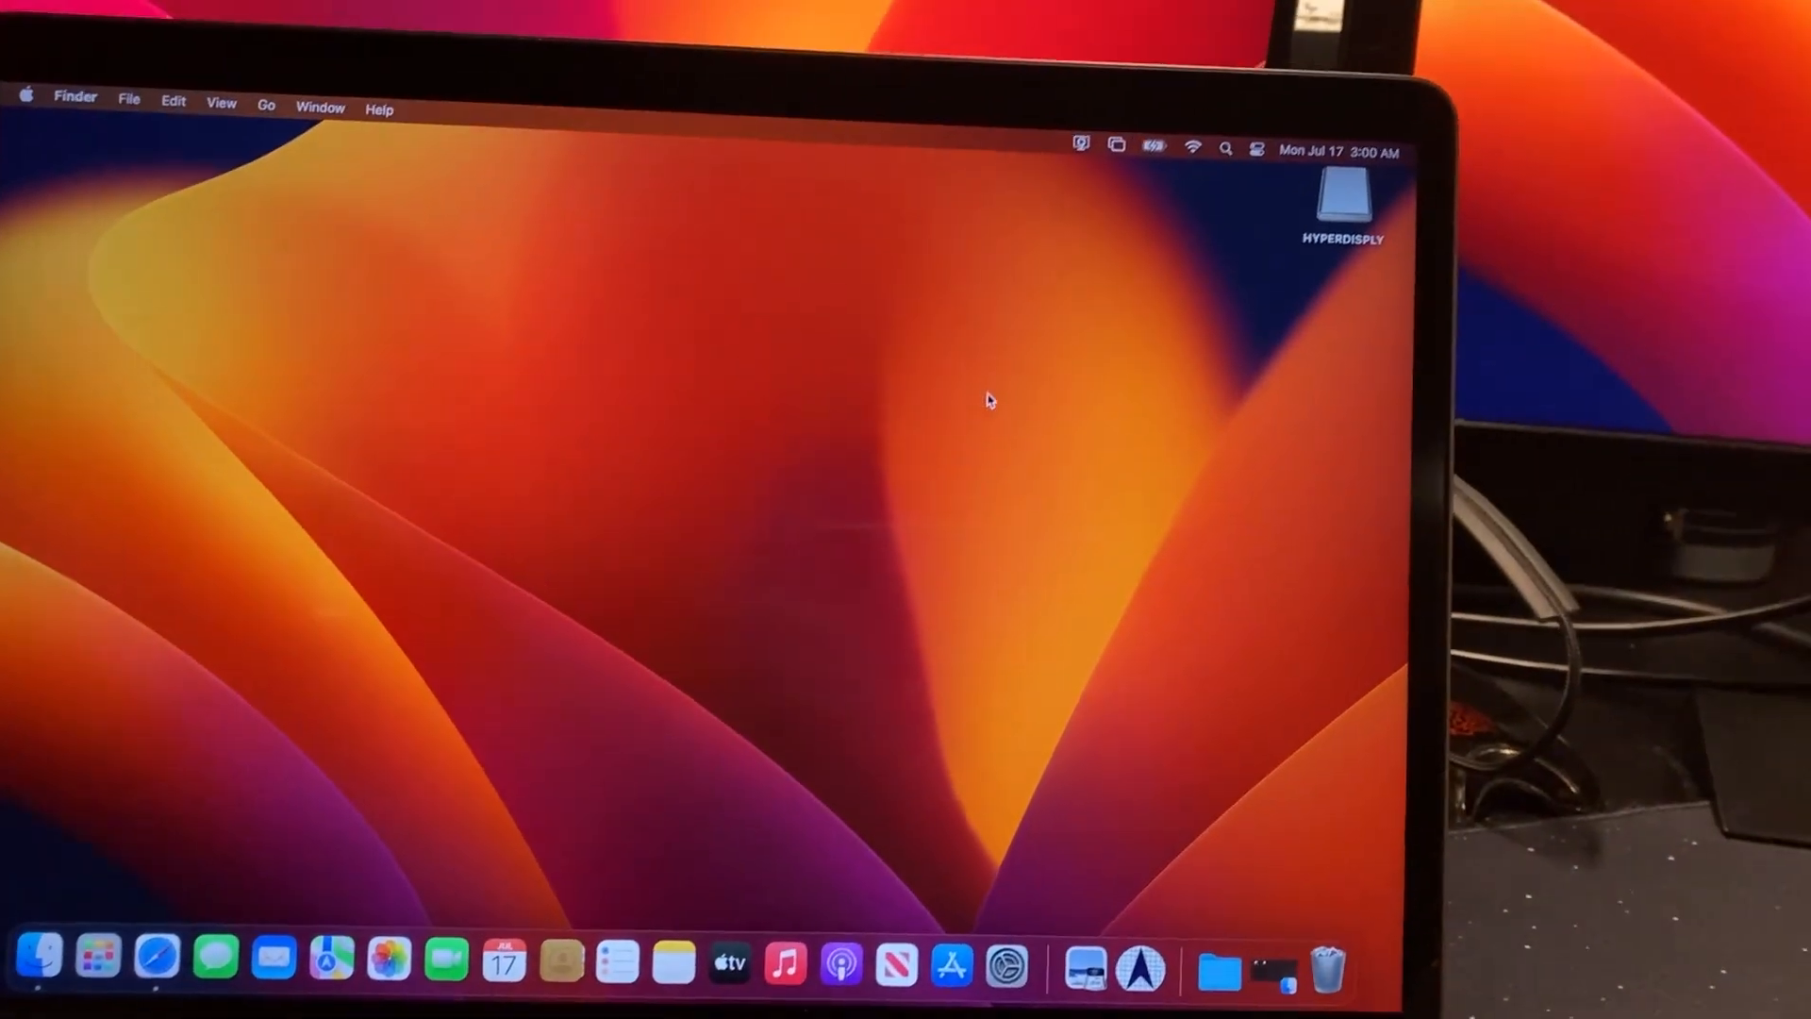
Open the HYPERDISPLY drive to list its macOS and Windows InstantView installers
{"action": "double_click", "coordinate": [1345, 196]}
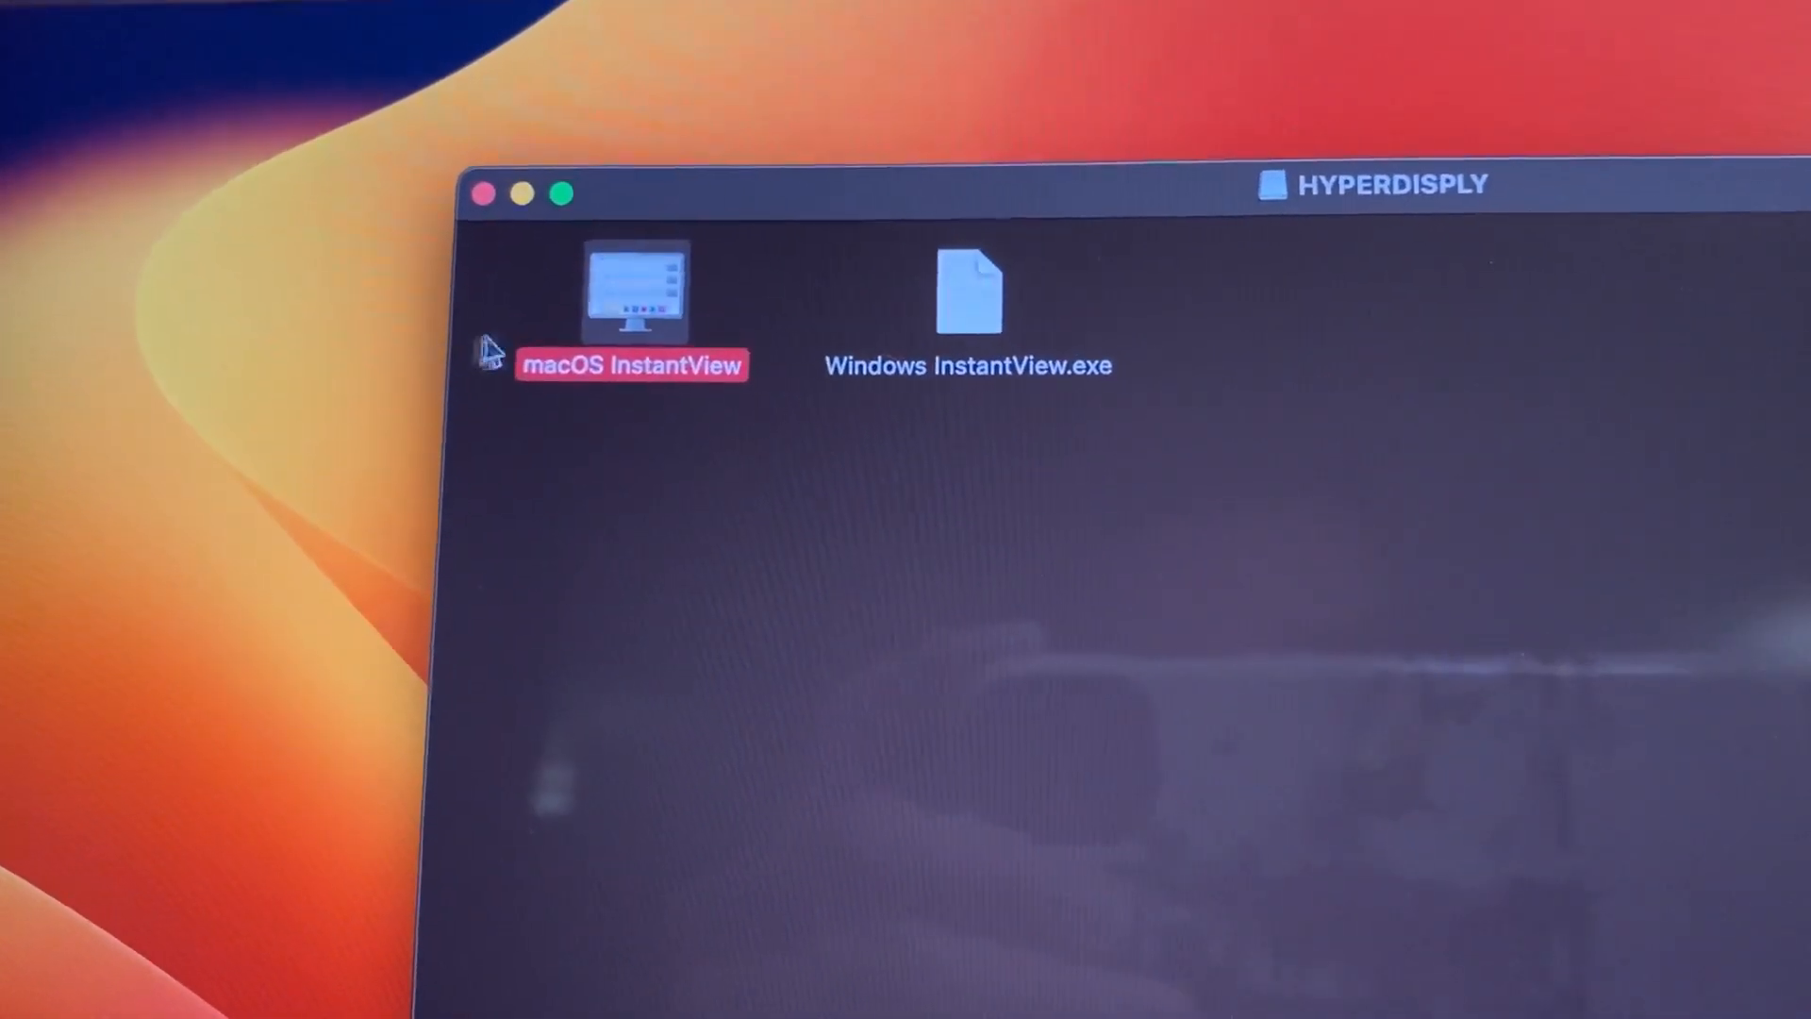
Launch macOS InstantView from the drive and choose Mirrored Display mode
{"action": "double_click", "coordinate": [636, 295]}
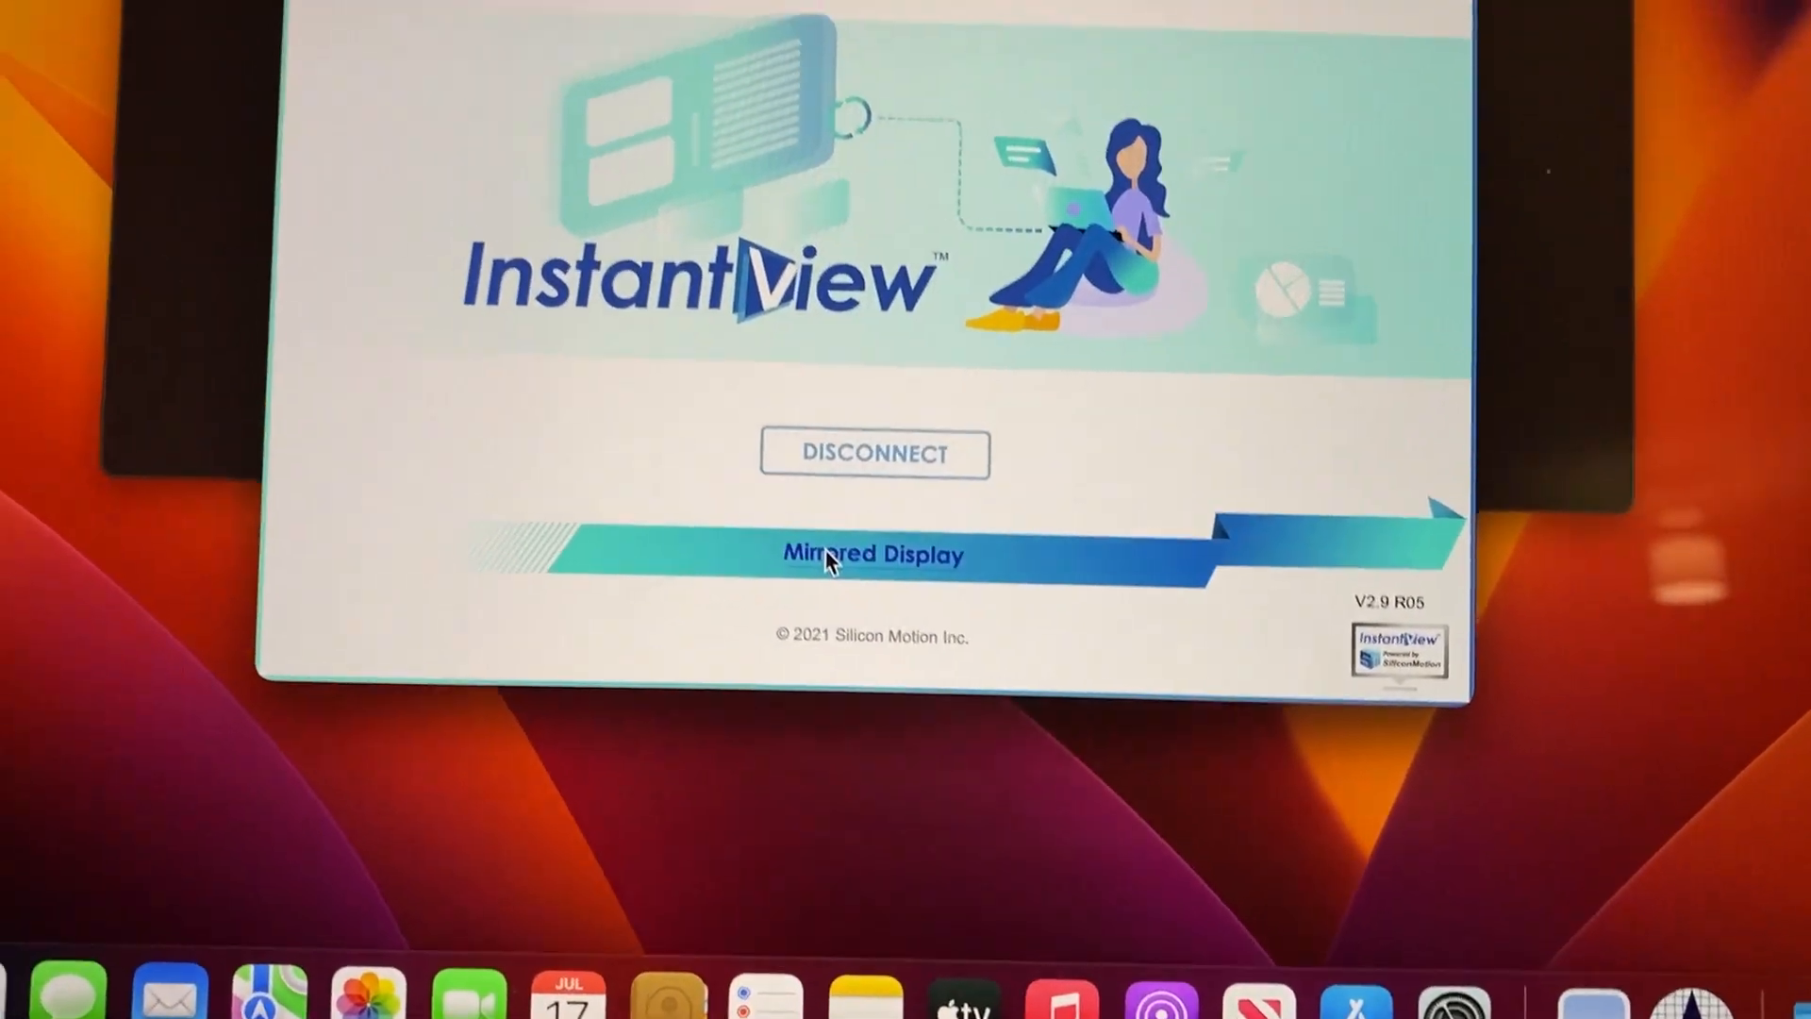
{"action": "left_click", "coordinate": [873, 553]}
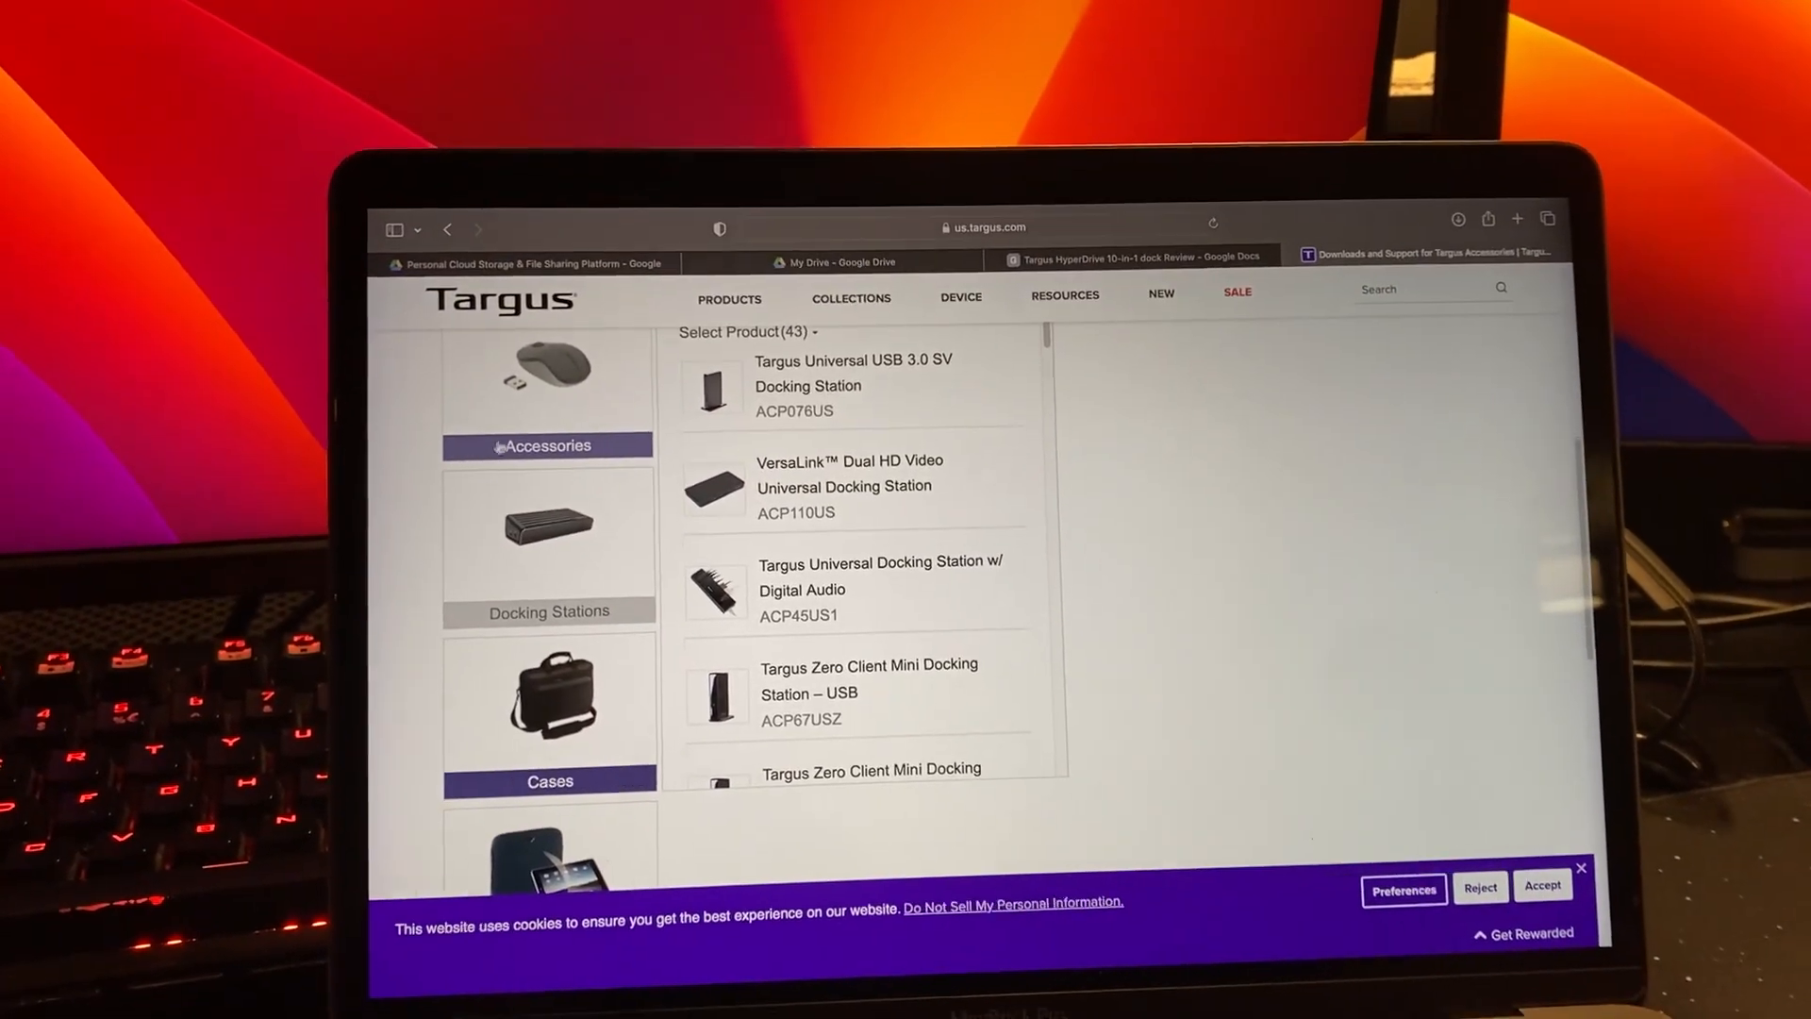
Scroll the Targus docking station product list down to the DOCK418USZ, DOCK419USZ and DOCK423 models
{"action": "scroll", "scroll_direction": "down", "scroll_amount": 3}
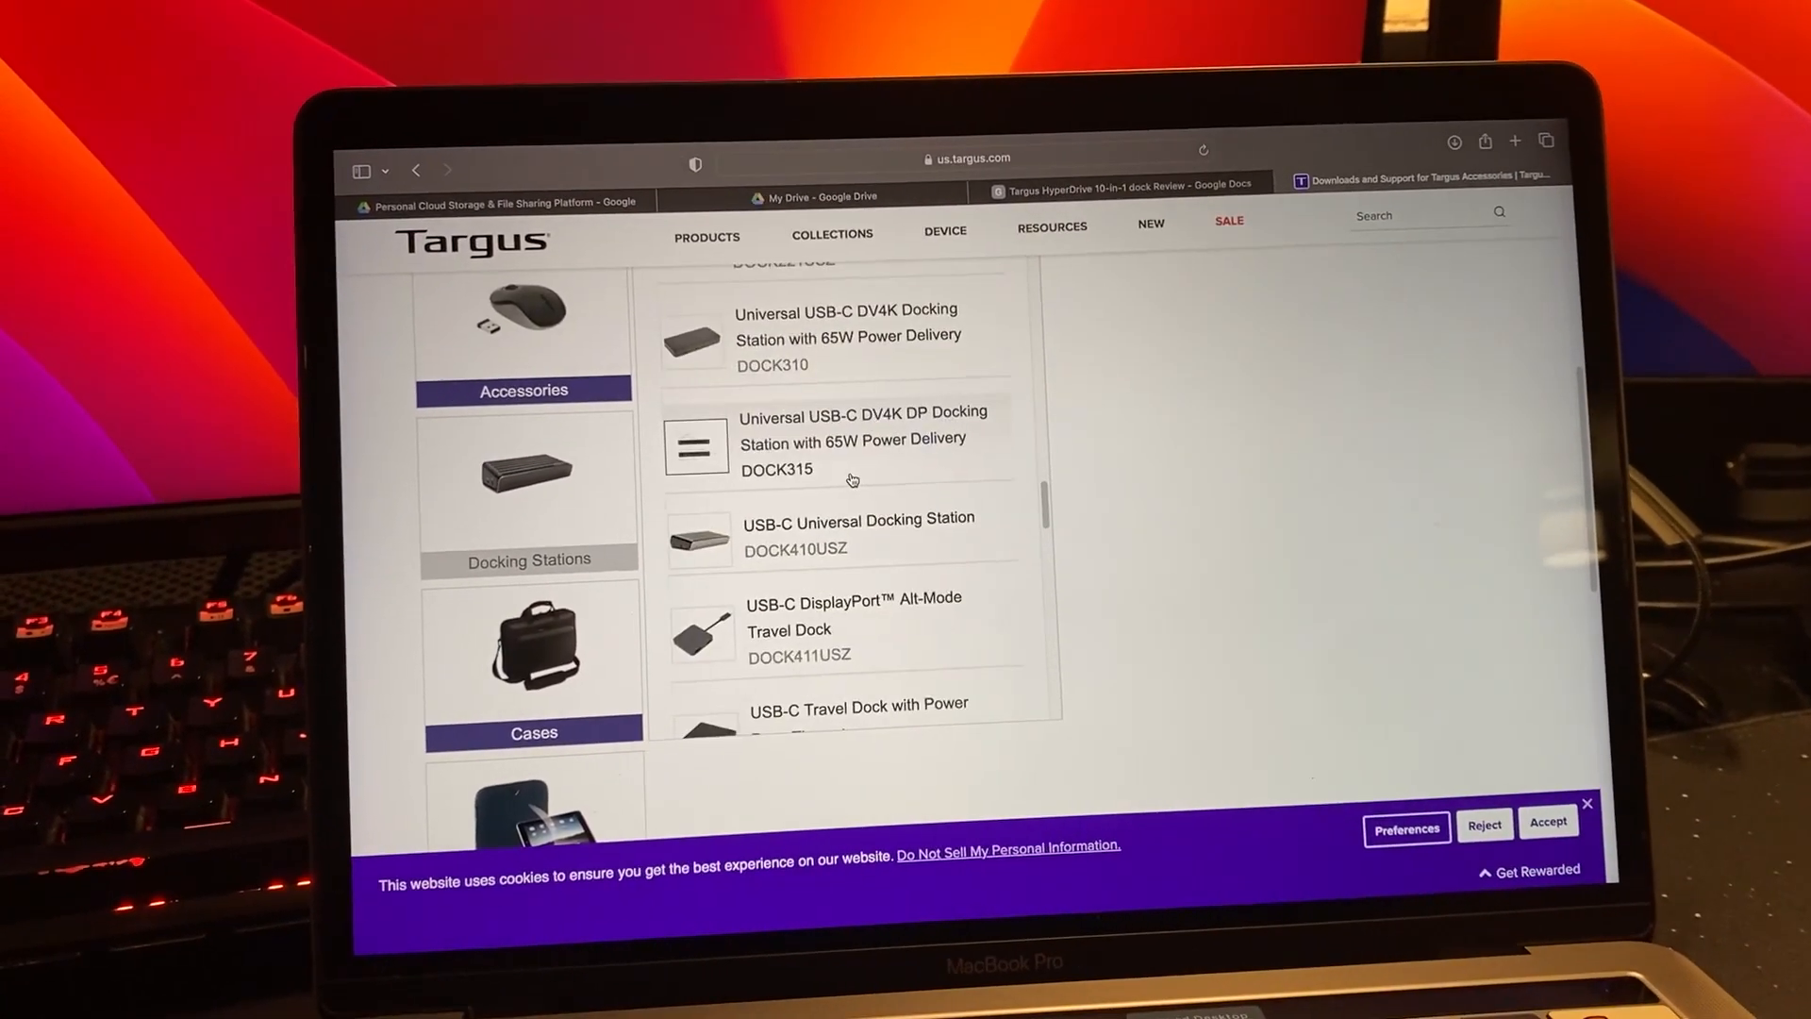
{"action": "scroll", "scroll_direction": "down", "scroll_amount": 3}
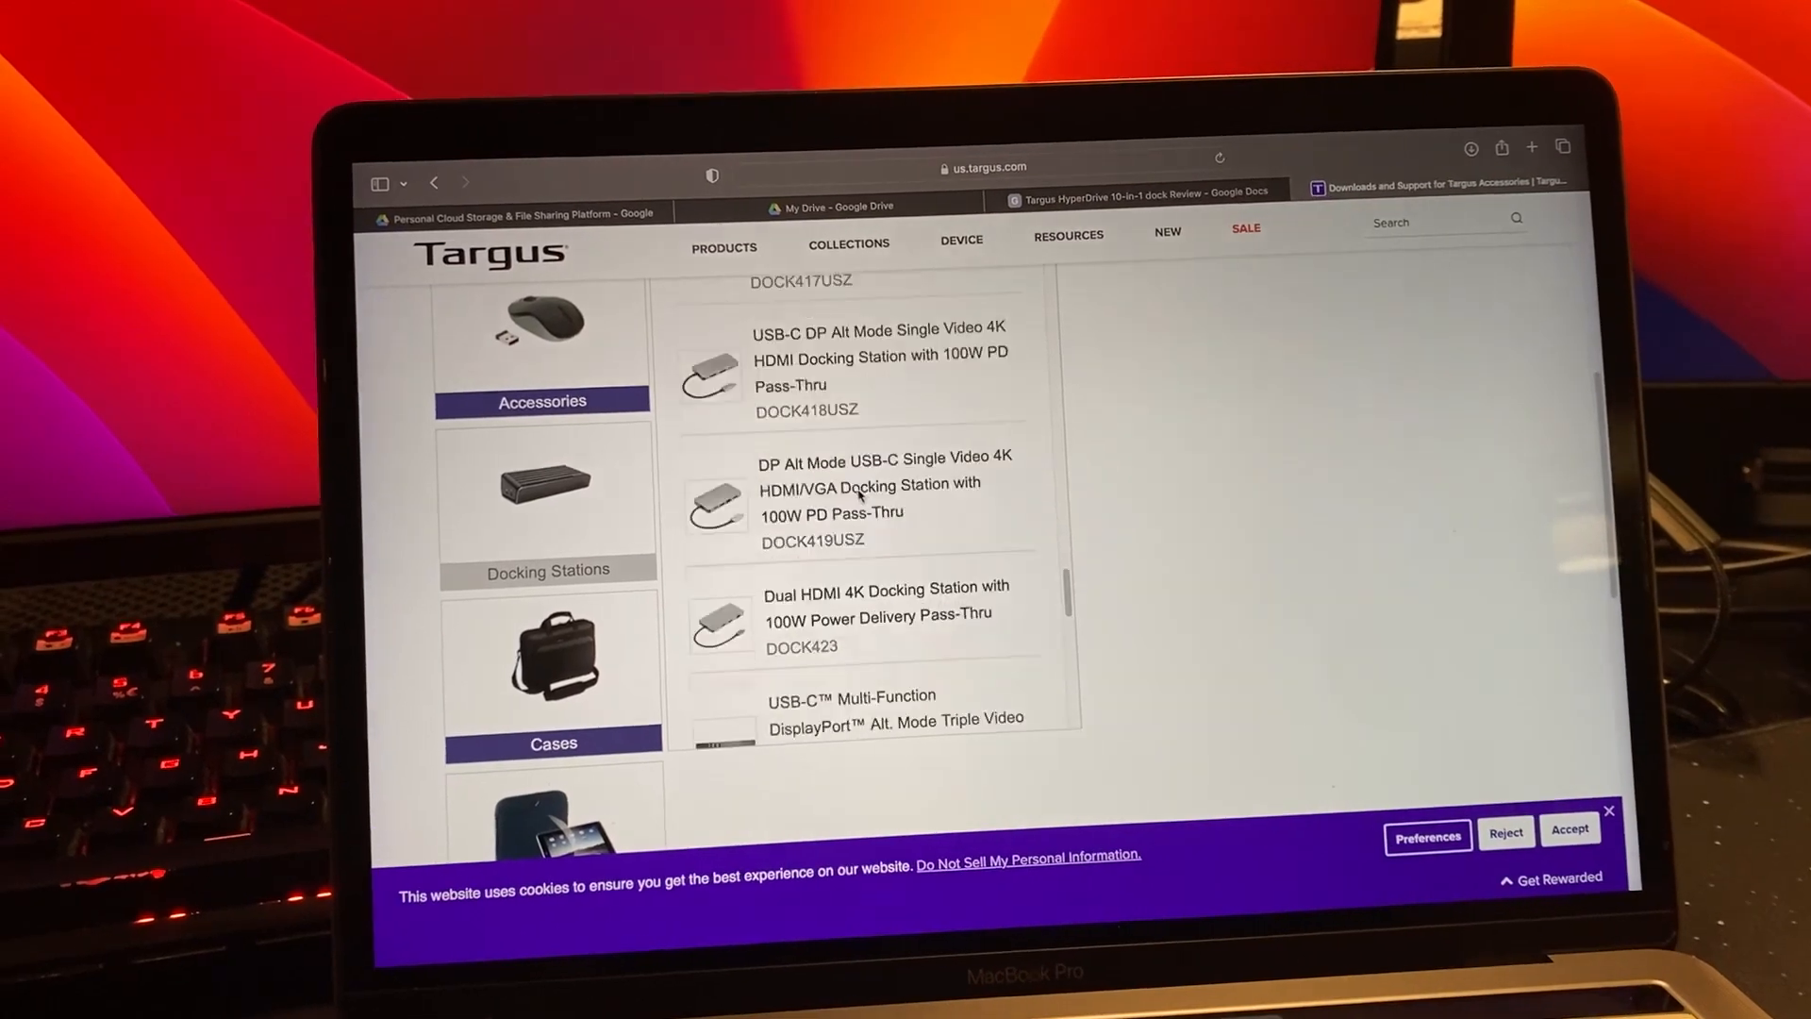